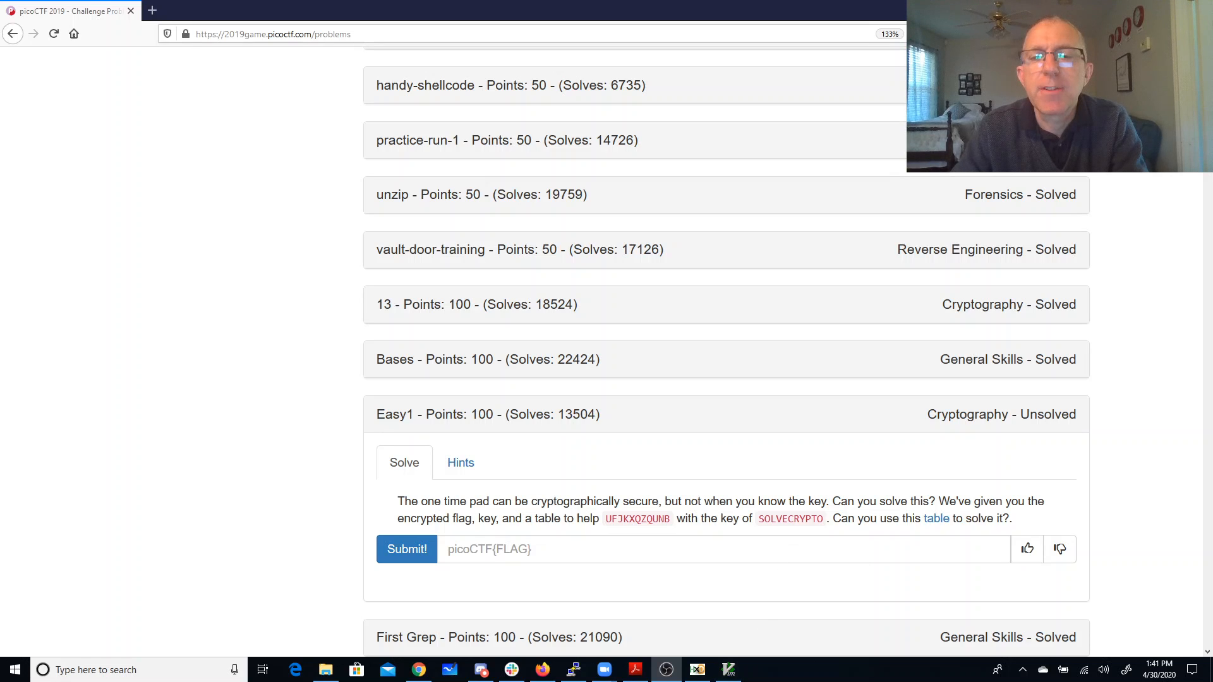
Begin the Easy1 flag answer as picoCTF{ in the flag field.
click(727, 669)
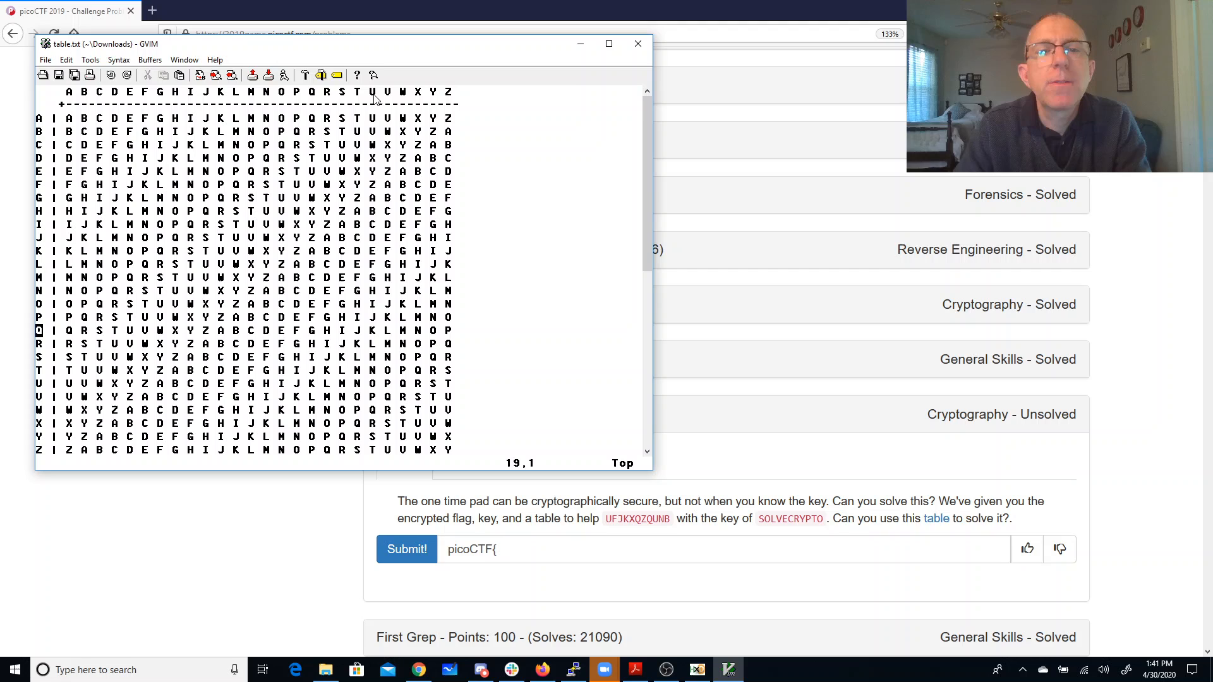
mouse_move(389, 363)
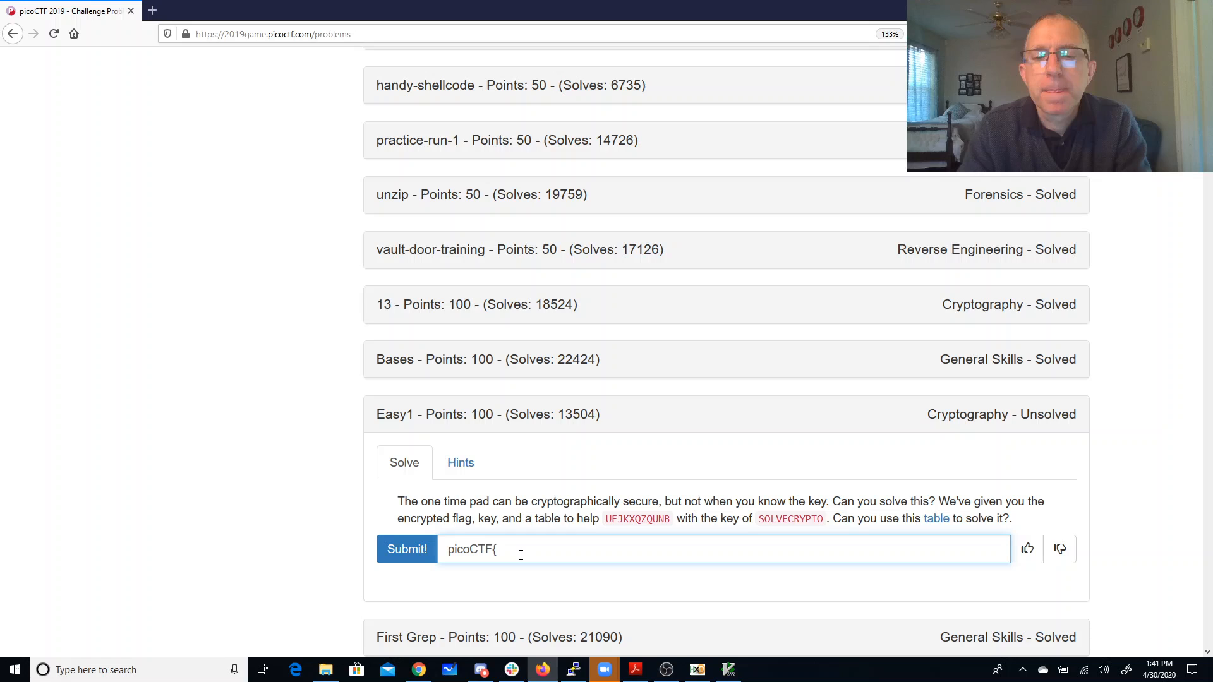
Add the letters M, T and W so the flag reads picoCTF{MTW.
text(M)
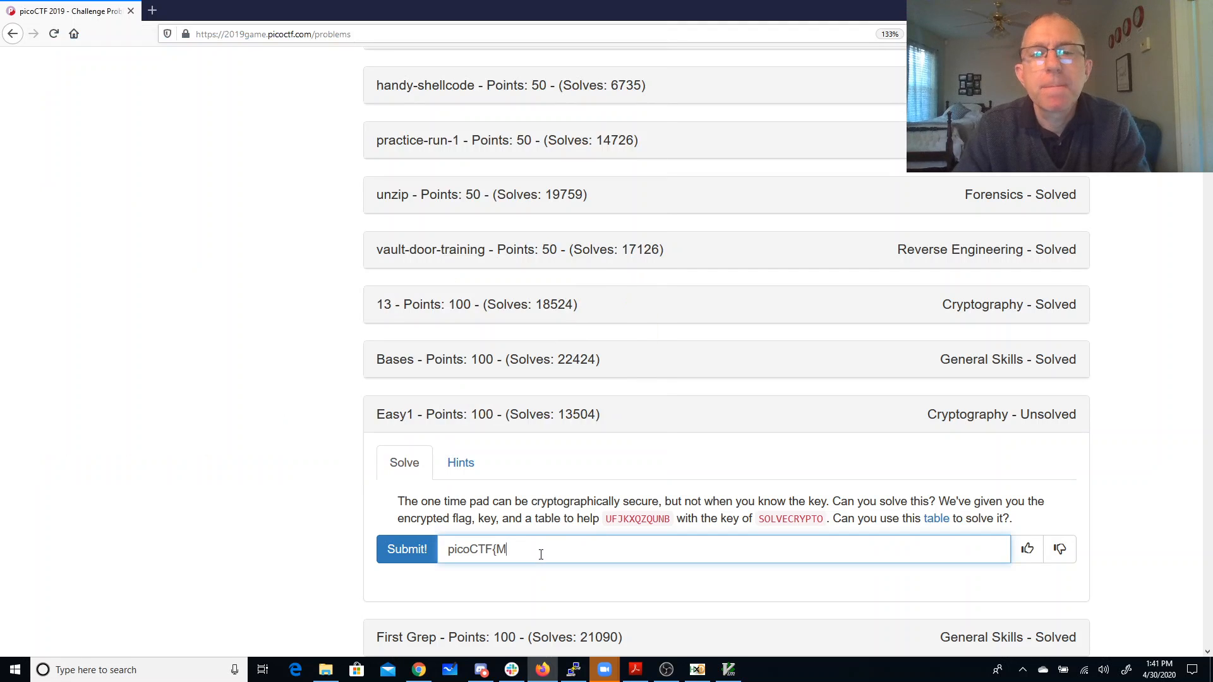
text(T)
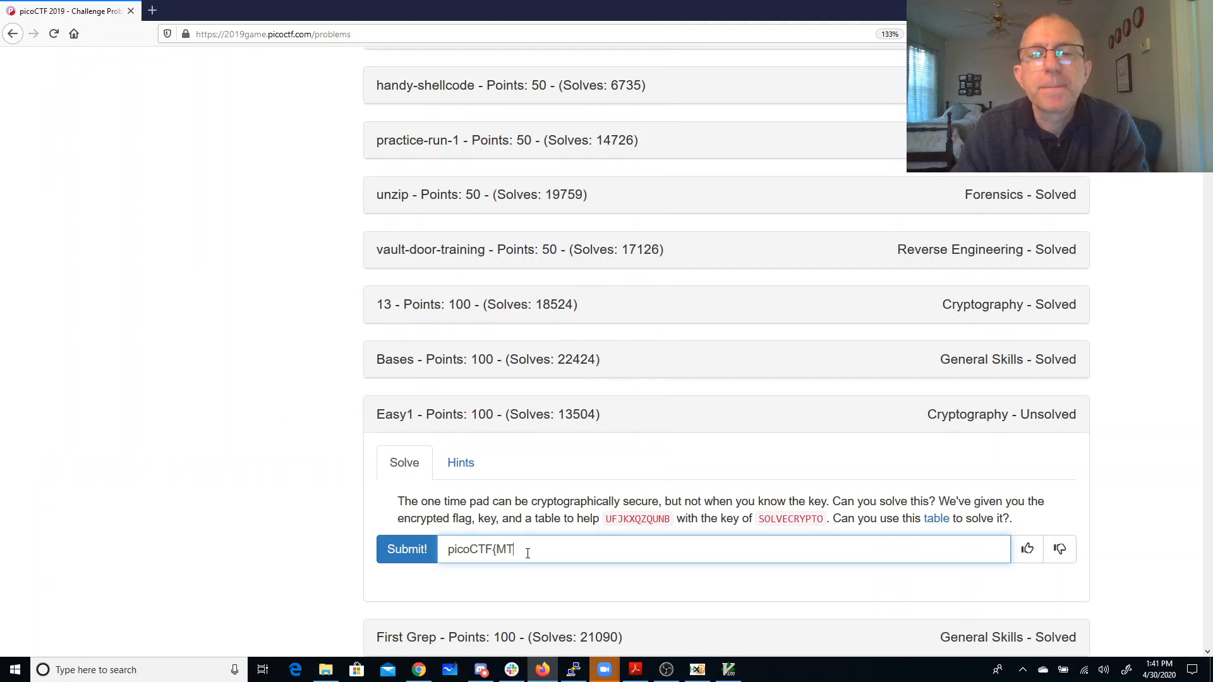
text(W)
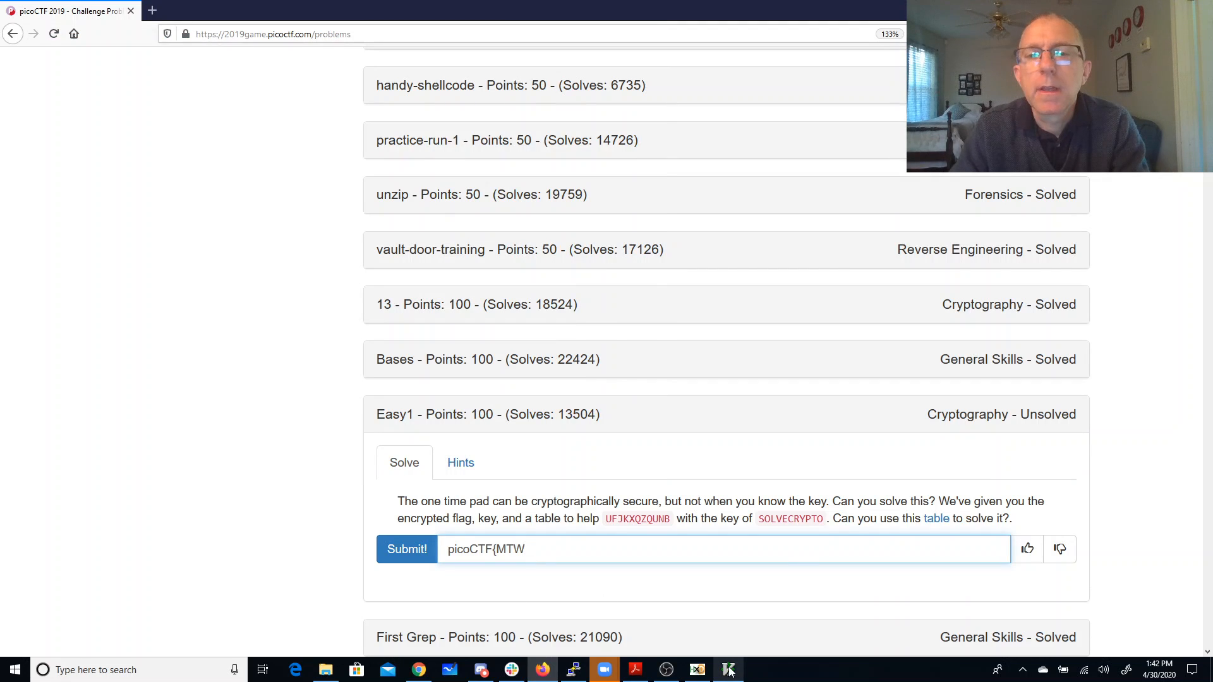
mouse_move(729, 669)
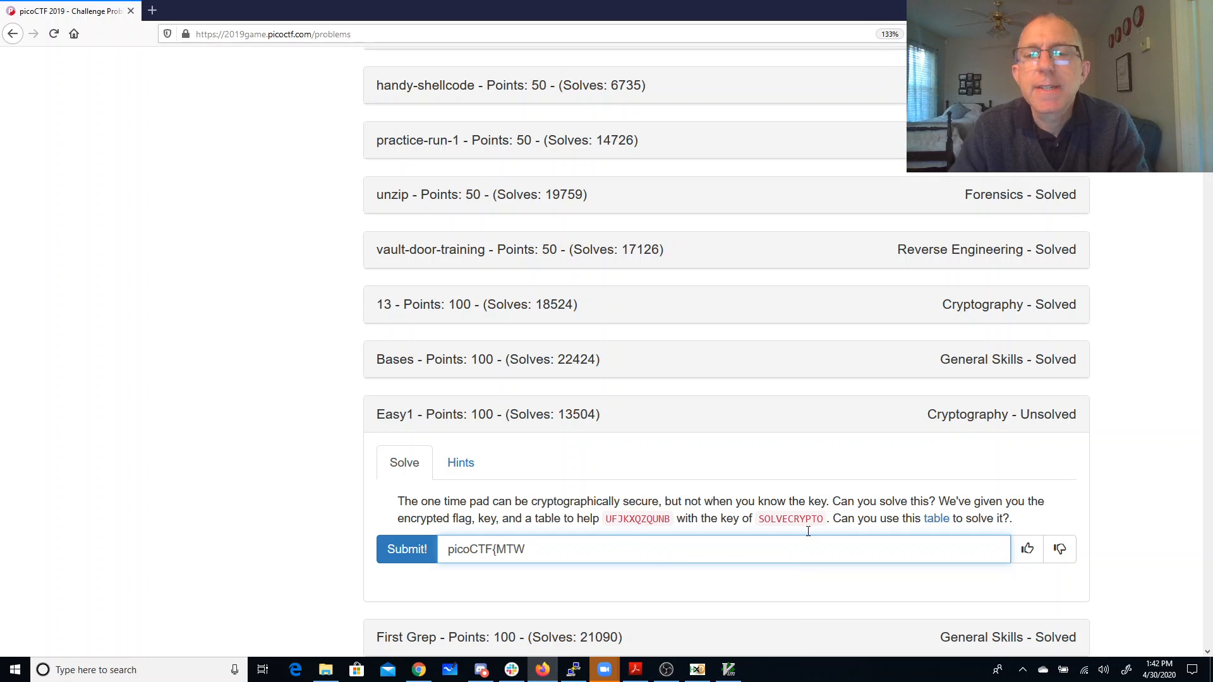
mouse_move(852, 534)
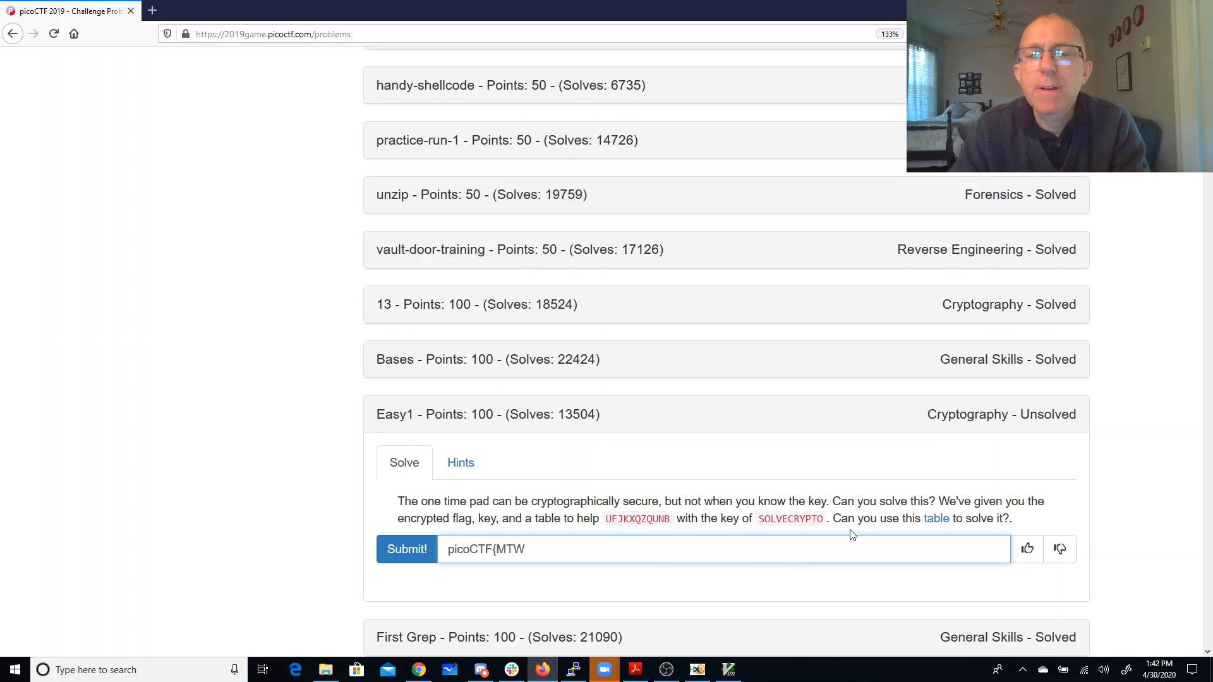
Erase the wrong MTW letters so the flag can be corrected to picoCTF{CRY.
key(Backspace)
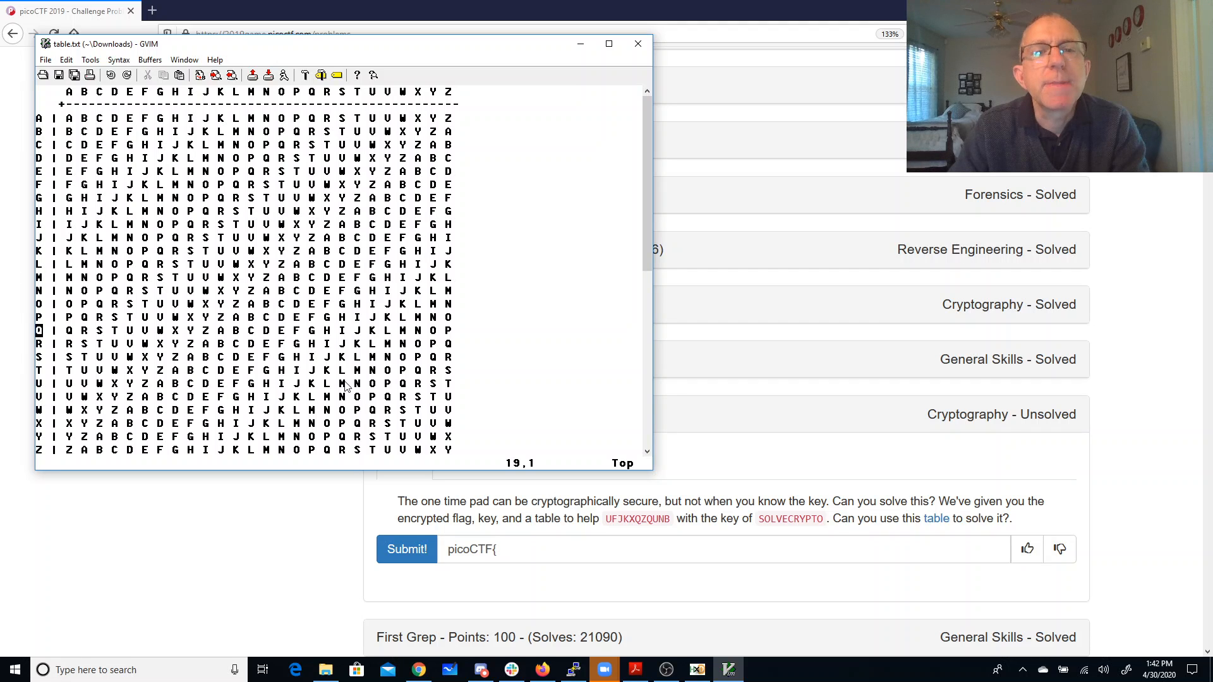
mouse_move(342, 151)
text(CR)
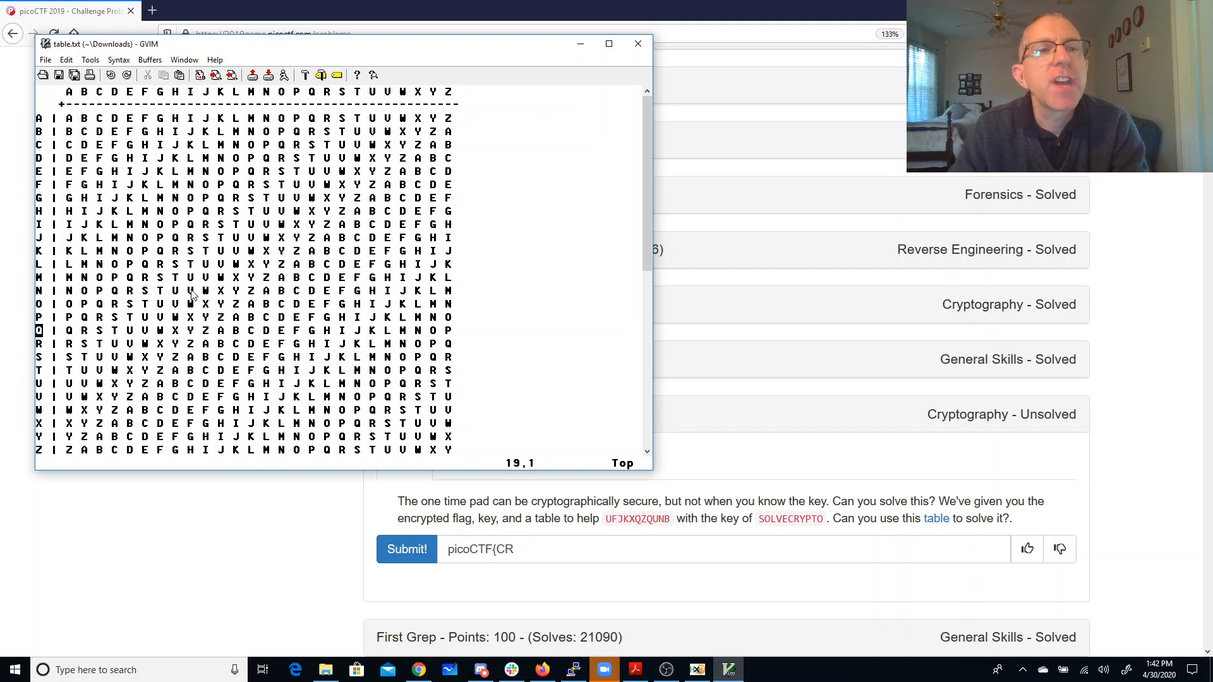
mouse_move(245, 344)
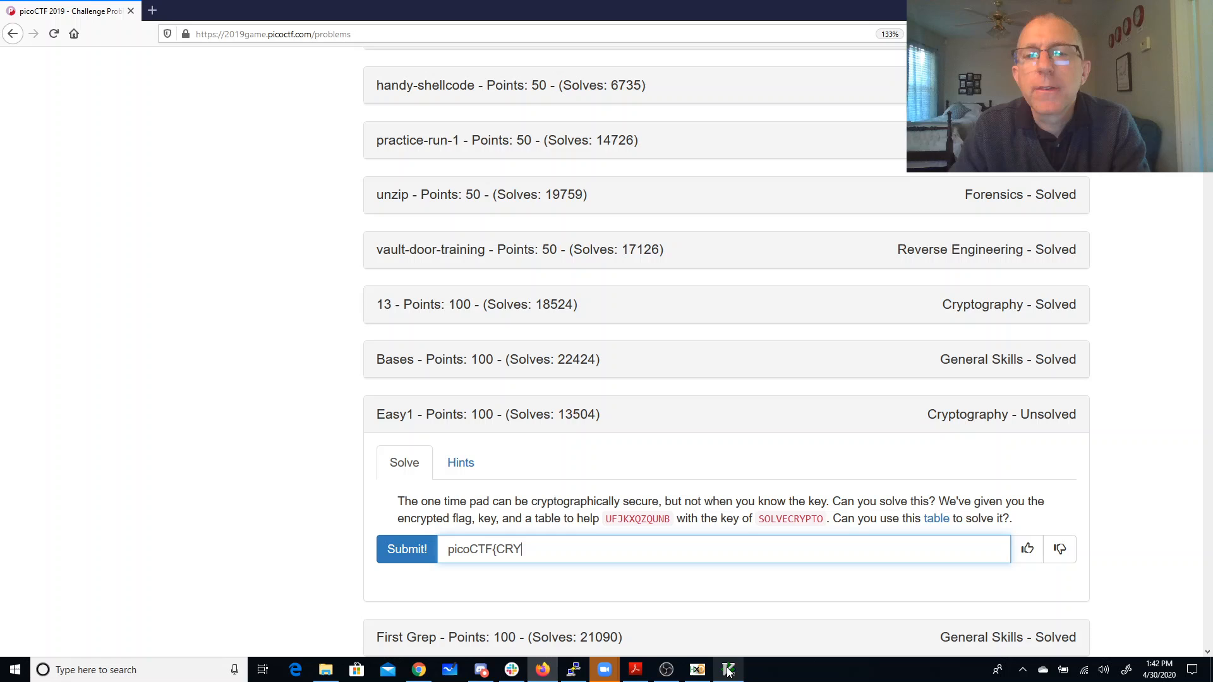
mouse_move(731, 670)
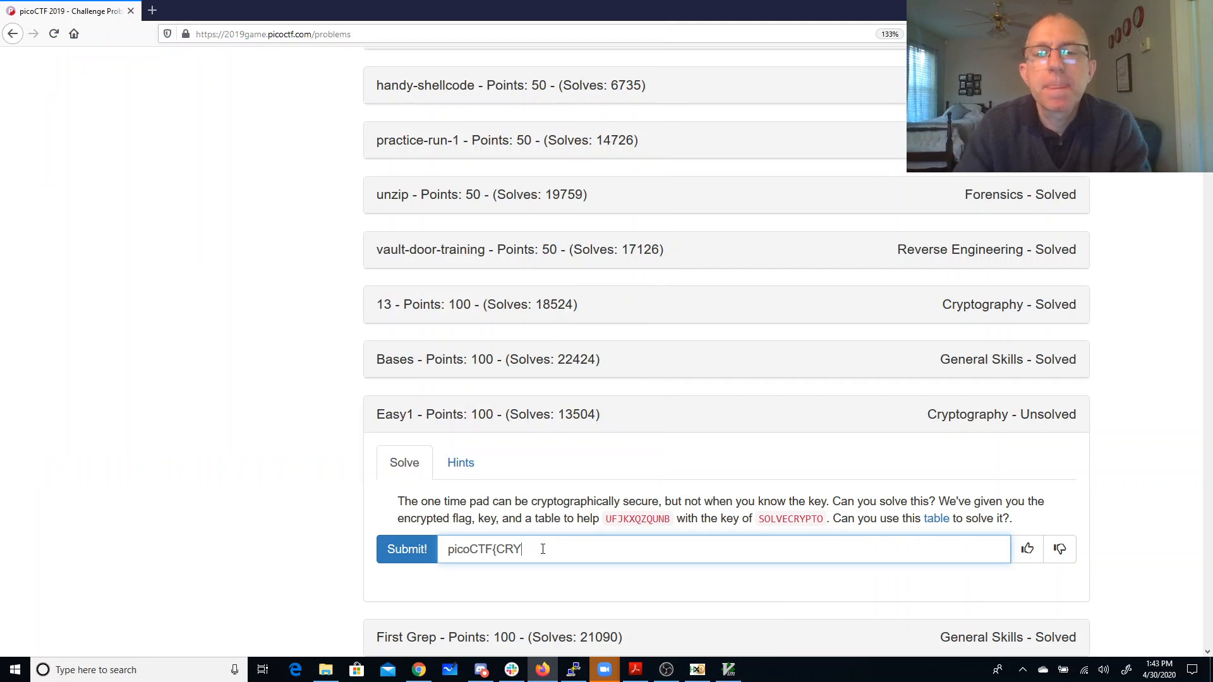
Add P, T, O and I from the table so the flag reads picoCTF{CRYPTOI.
text(P)
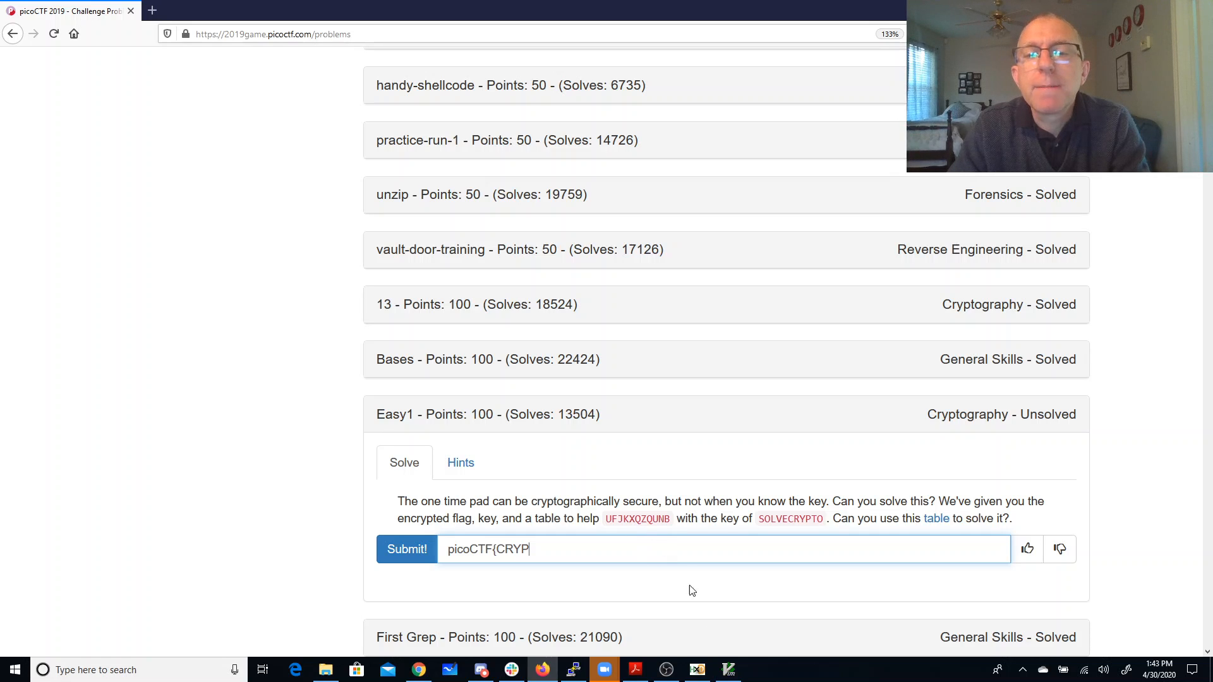
mouse_move(728, 669)
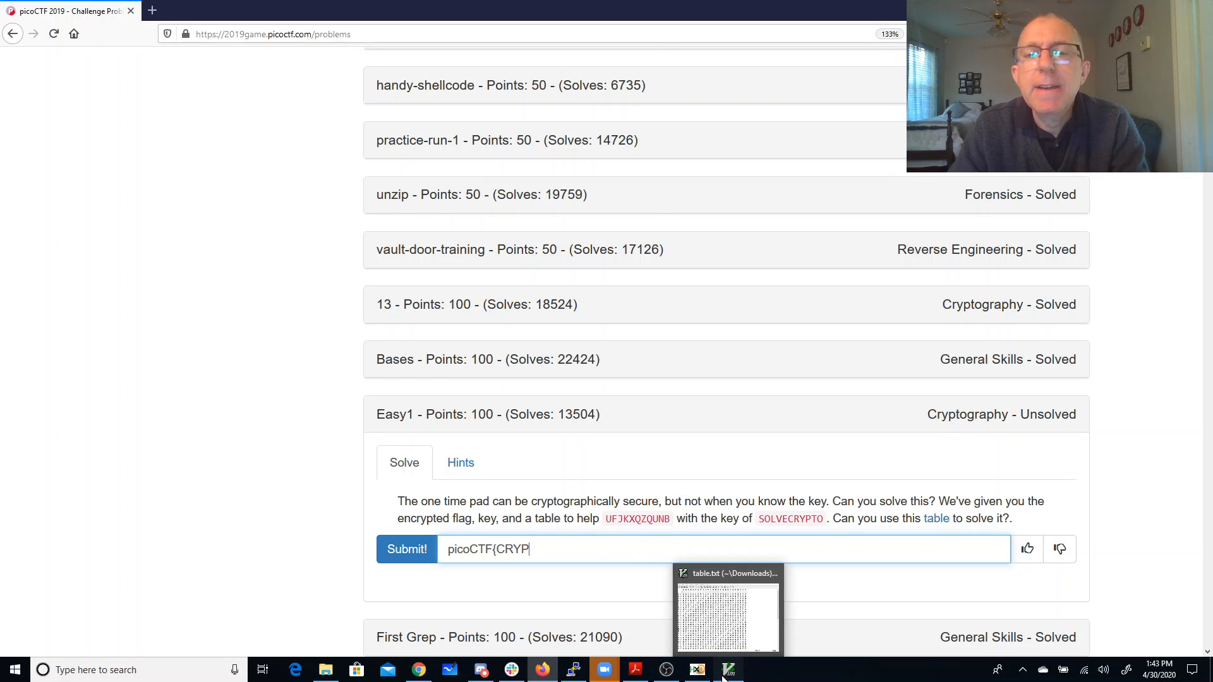
click(728, 669)
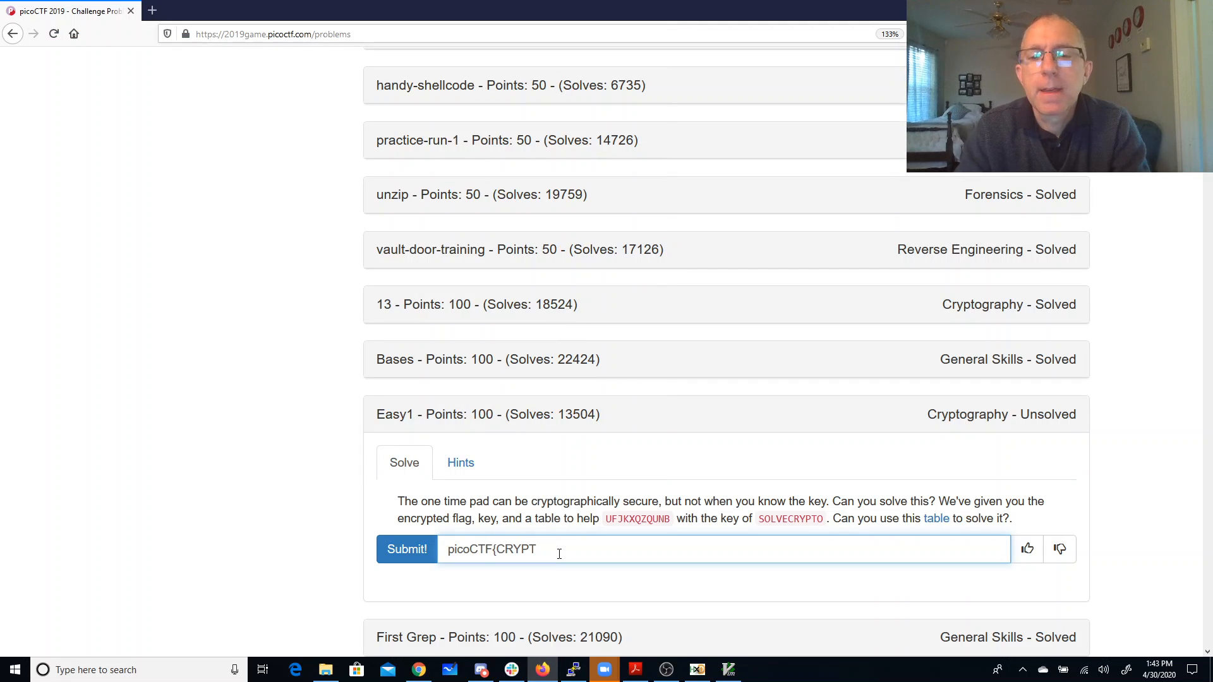
text(O)
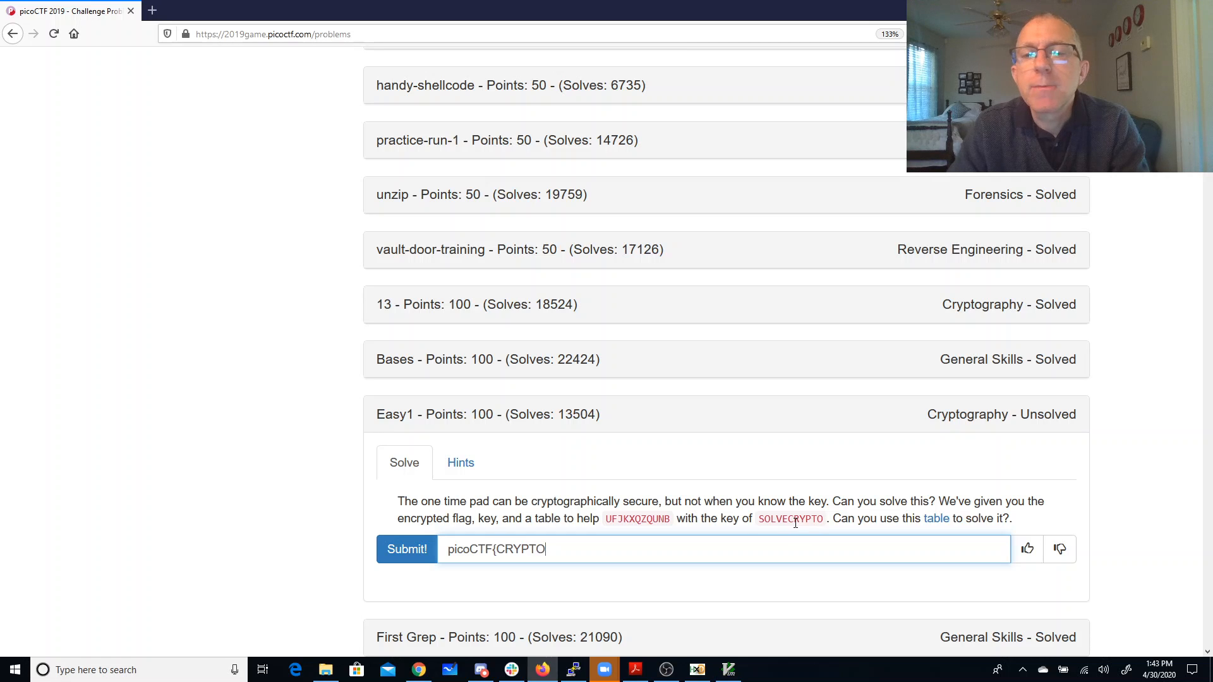
mouse_move(762, 583)
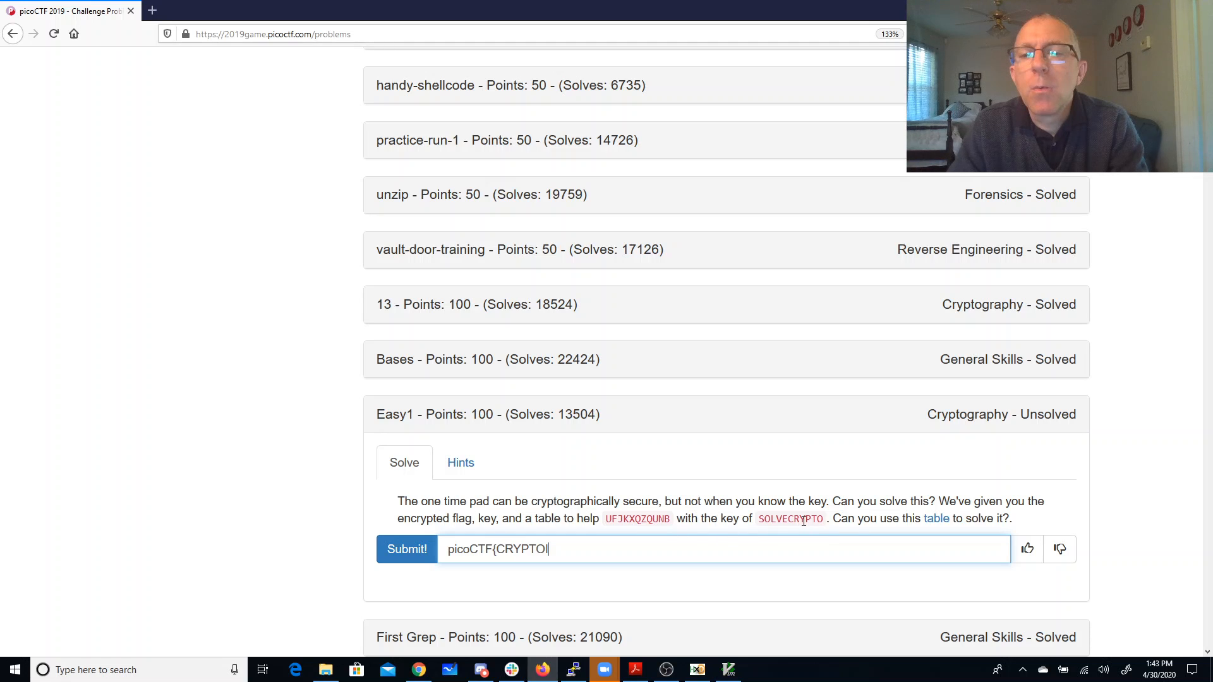
Bring the GVim letter table forward with the flag at picoCTF{CRYPTOIS.
click(727, 668)
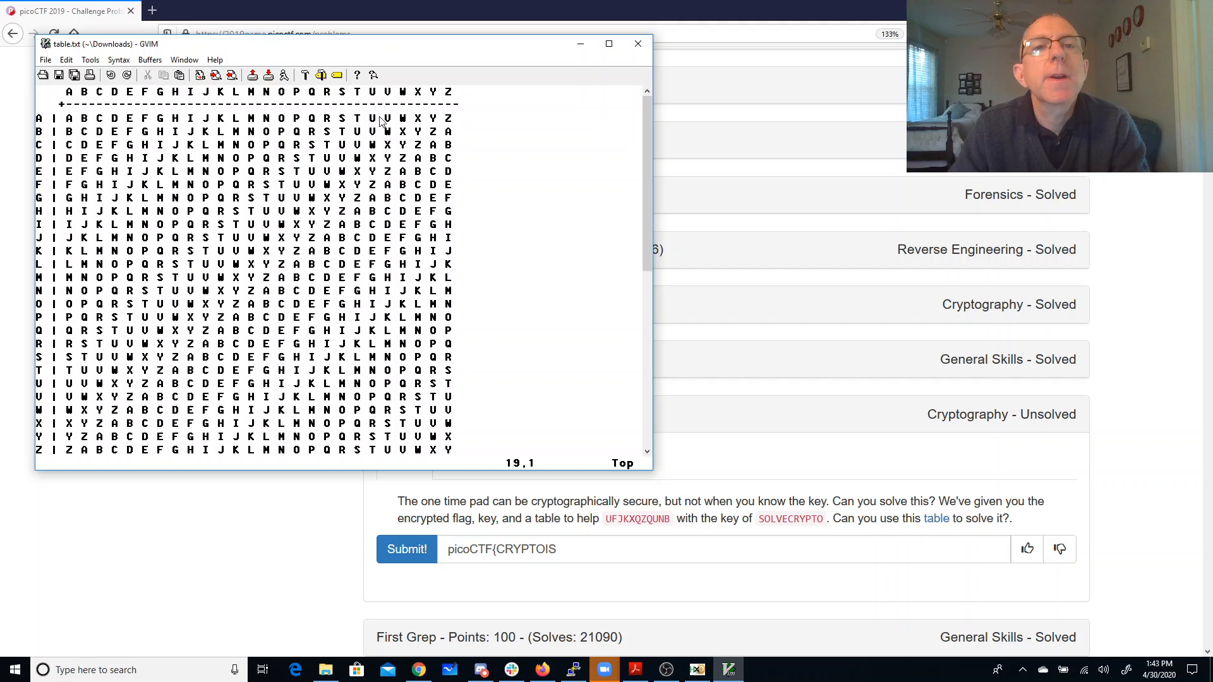
mouse_move(300, 210)
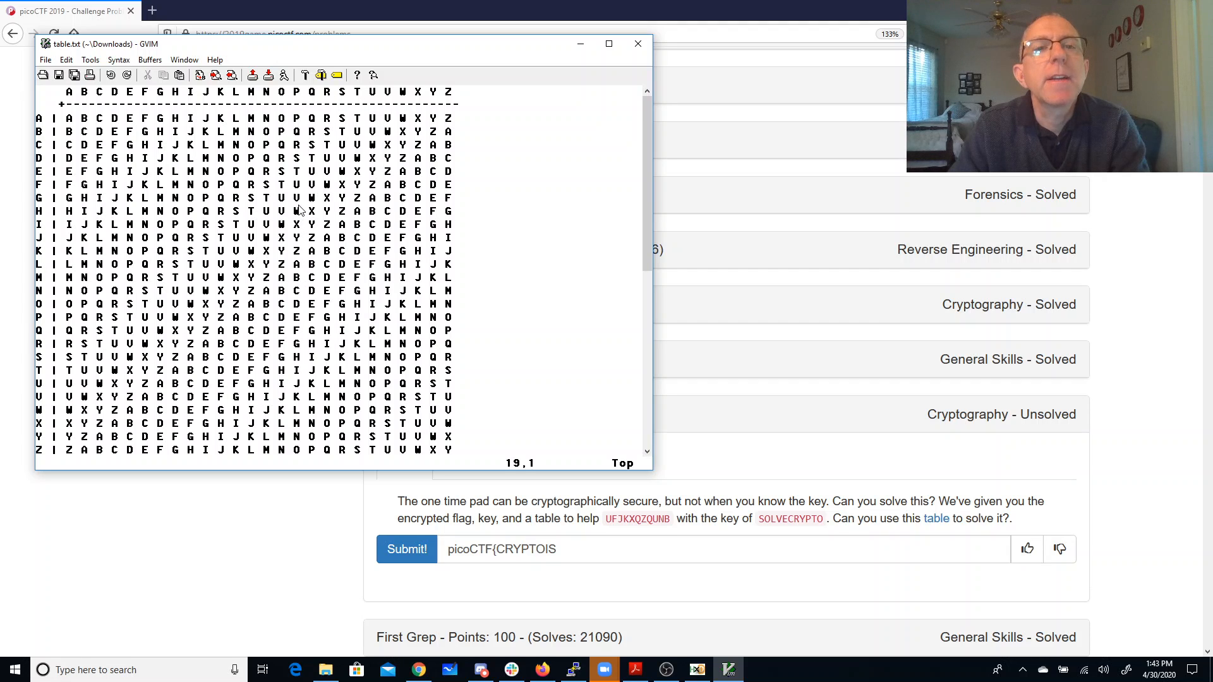